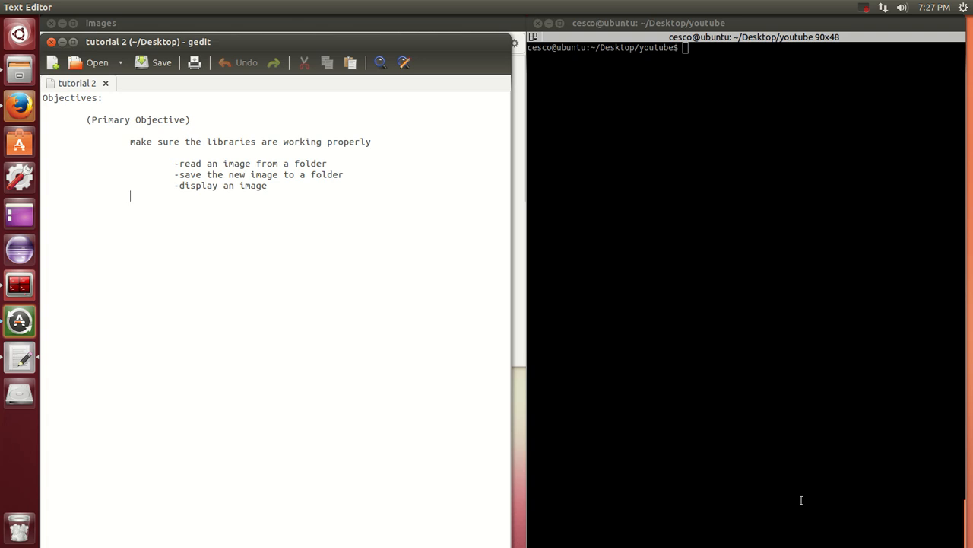
{"action": "mouse_move", "coordinate": [219, 155]}
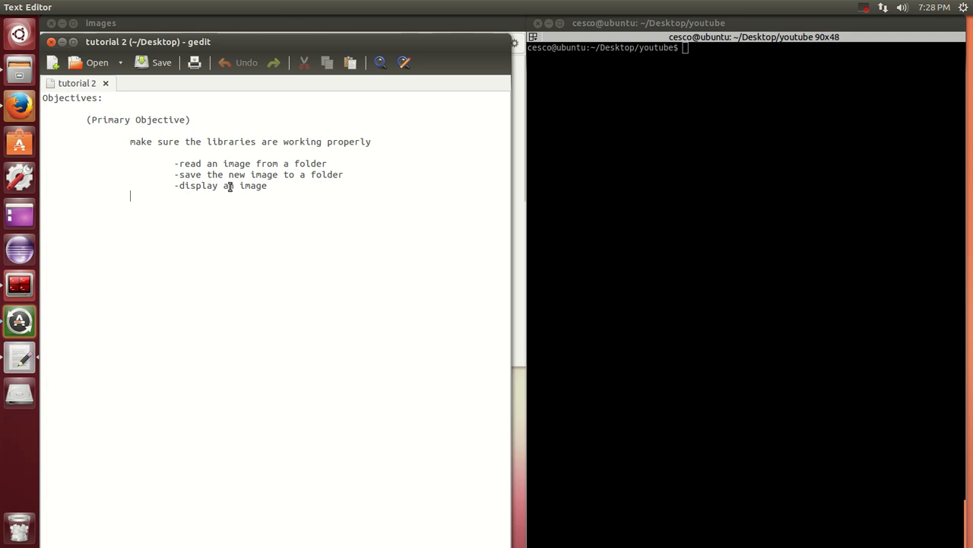
{"action": "mouse_move", "coordinate": [265, 256]}
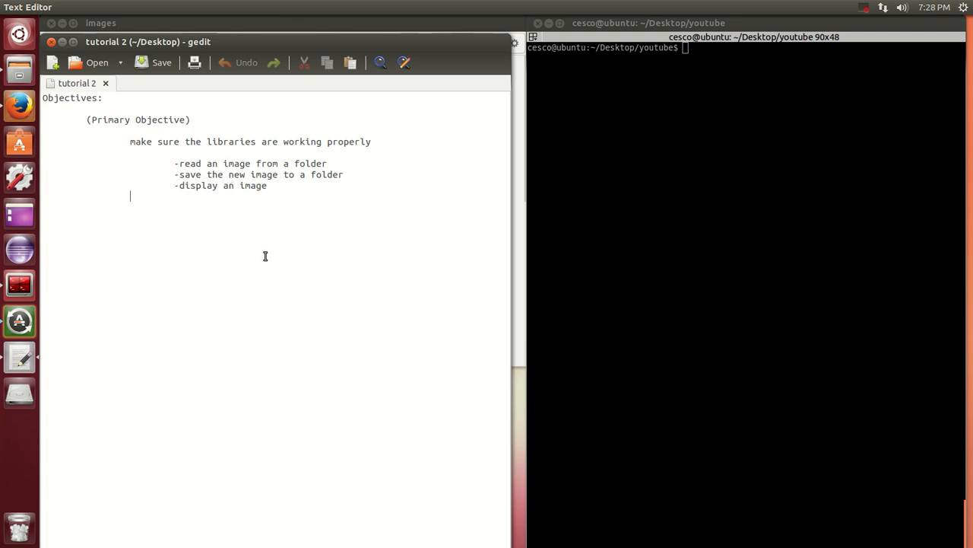
{"action": "mouse_move", "coordinate": [237, 267]}
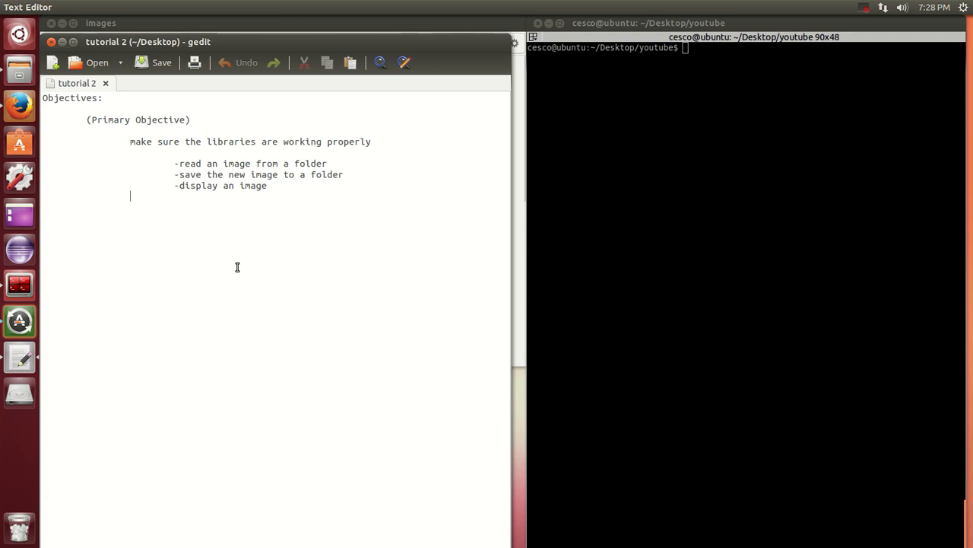
{"action": "mouse_move", "coordinate": [192, 195]}
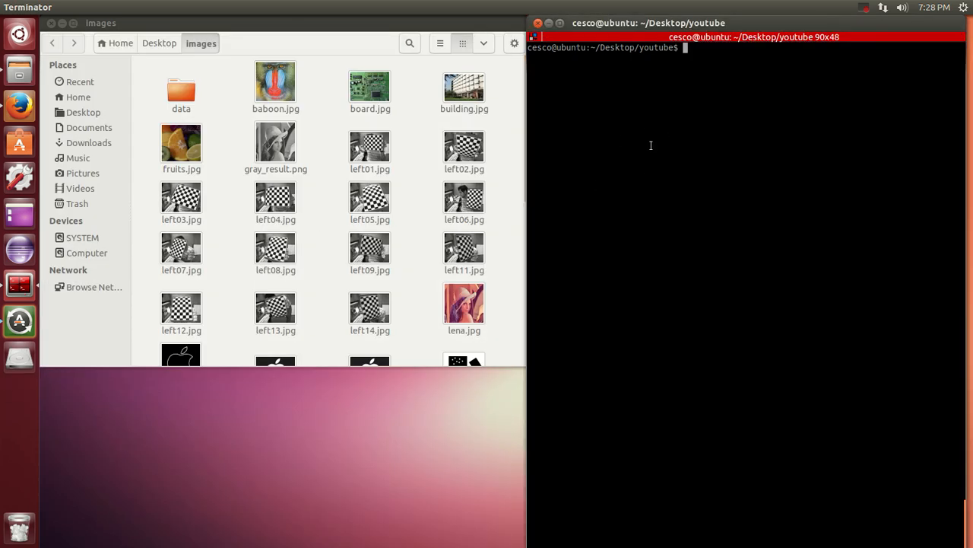
{"action": "mouse_move", "coordinate": [403, 179]}
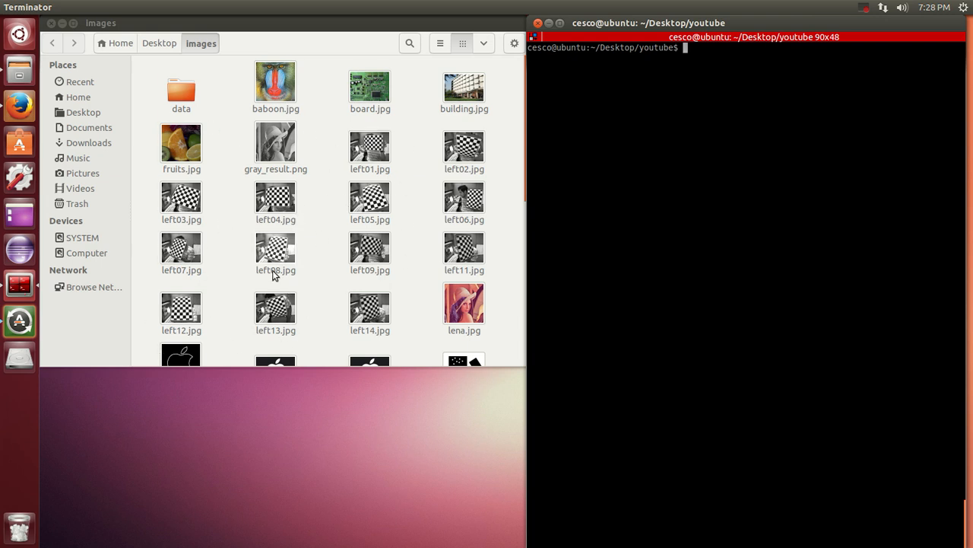
Move result.png from the images folder to the trash.
{"action": "scroll", "scroll_direction": "down", "scroll_amount": 3}
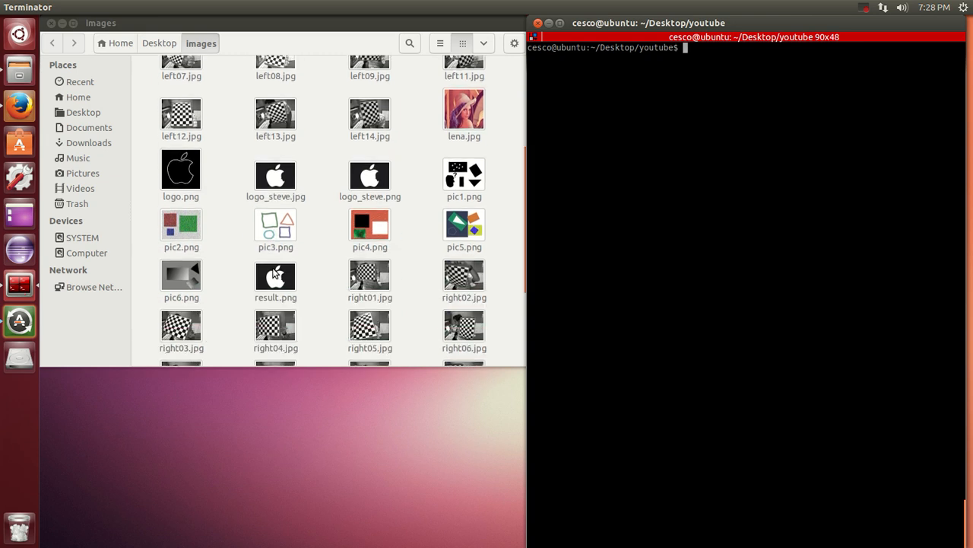
{"action": "left_click", "coordinate": [275, 277]}
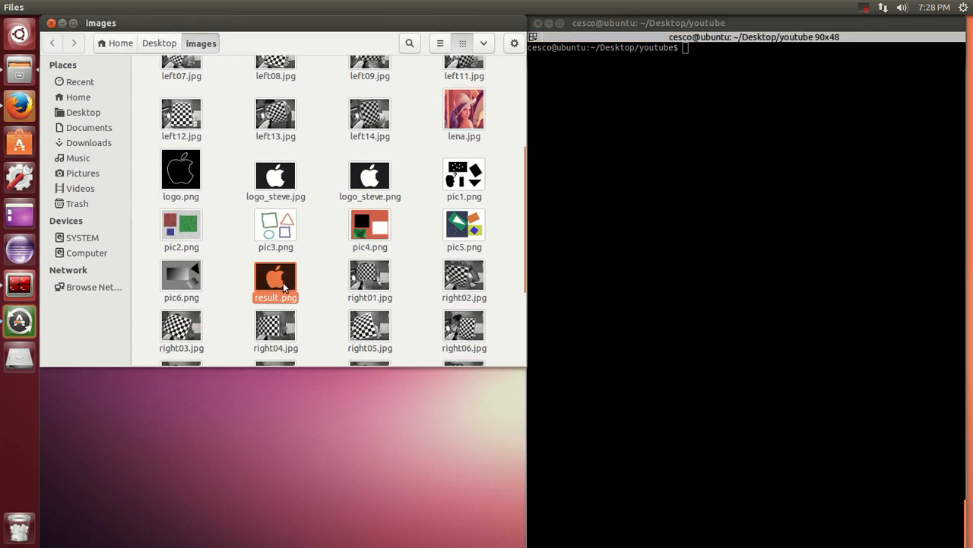
{"action": "right_click", "coordinate": [275, 277]}
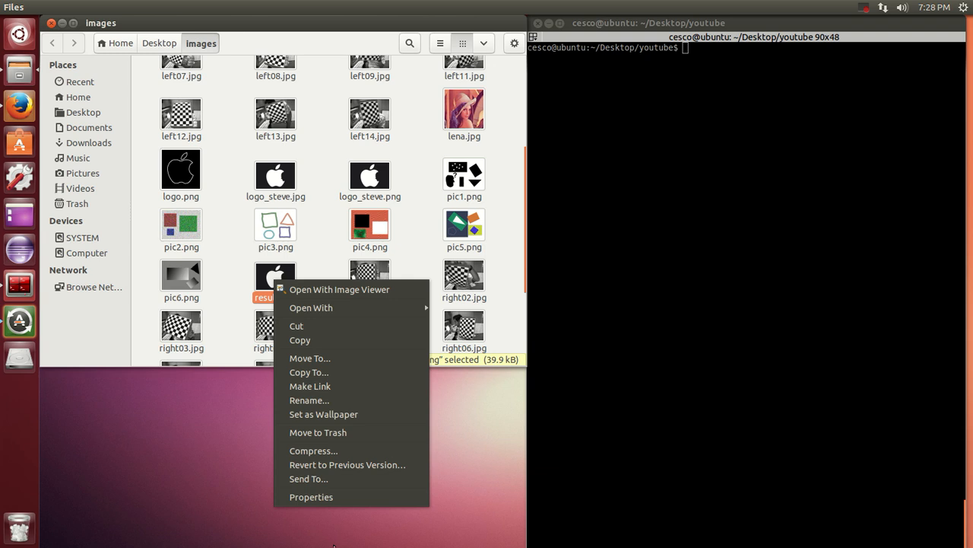
{"action": "left_click", "coordinate": [210, 222]}
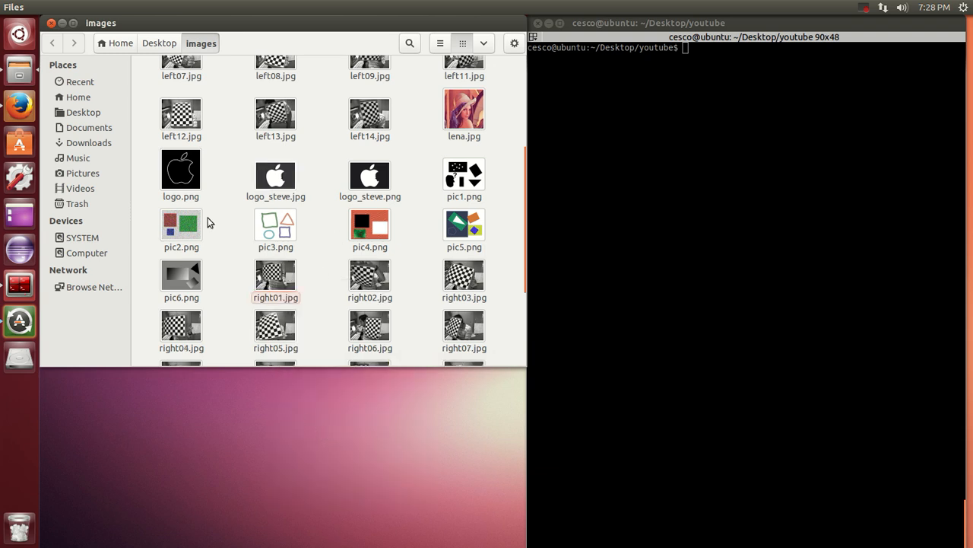
{"action": "mouse_move", "coordinate": [319, 261]}
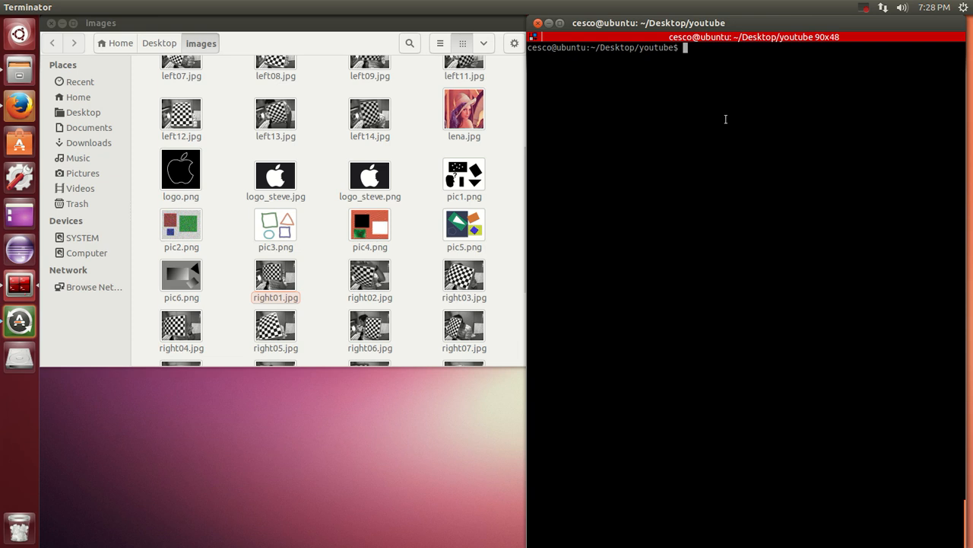
List the youtube folder with ls and begin the sudo nano command to edit 1.py.
{"action": "type", "text": "ls"}
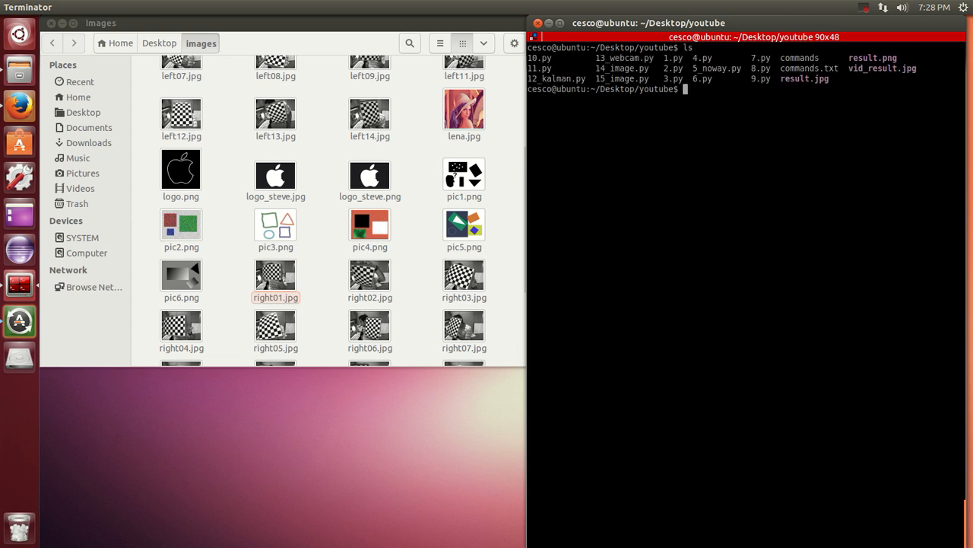
{"action": "type", "text": "sudo"}
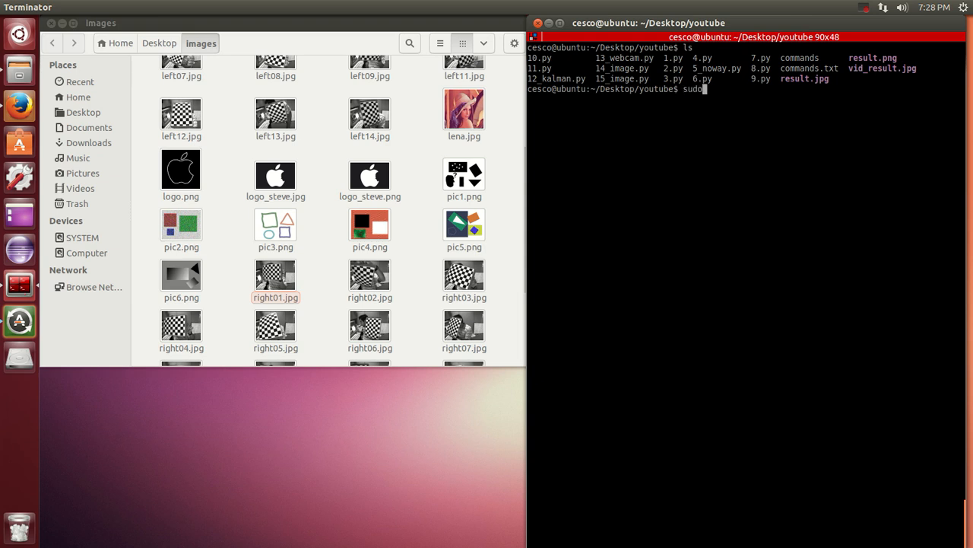
{"action": "type", "text": "a"}
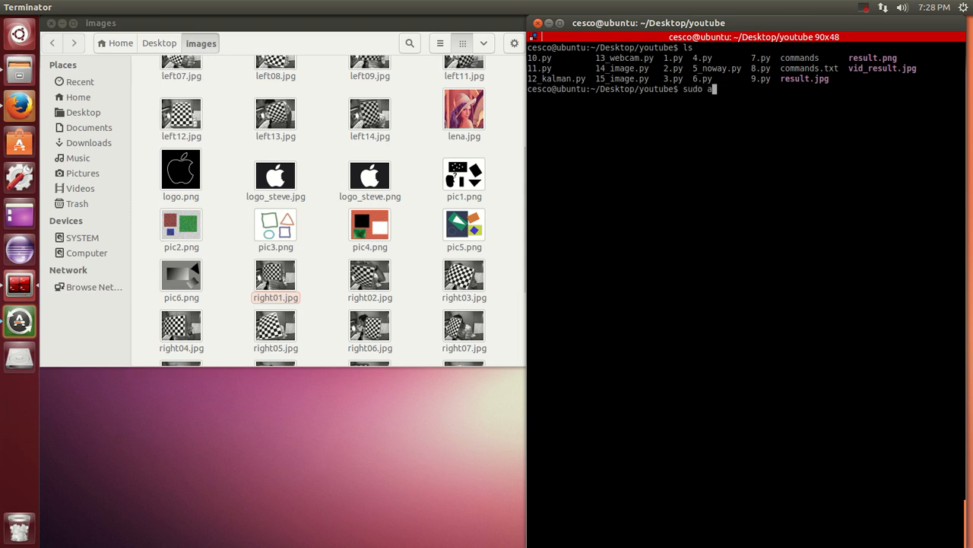
{"action": "type", "text": "n"}
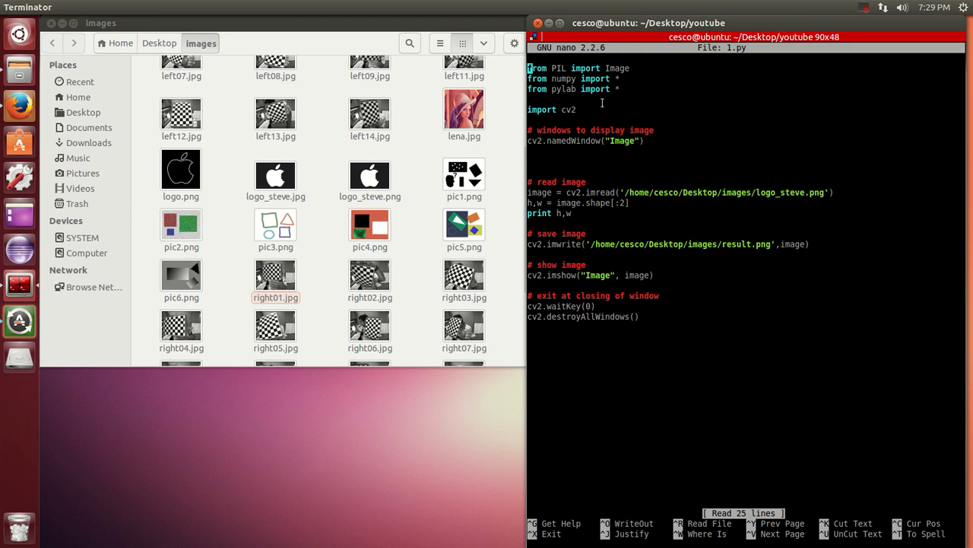
{"action": "mouse_move", "coordinate": [572, 134]}
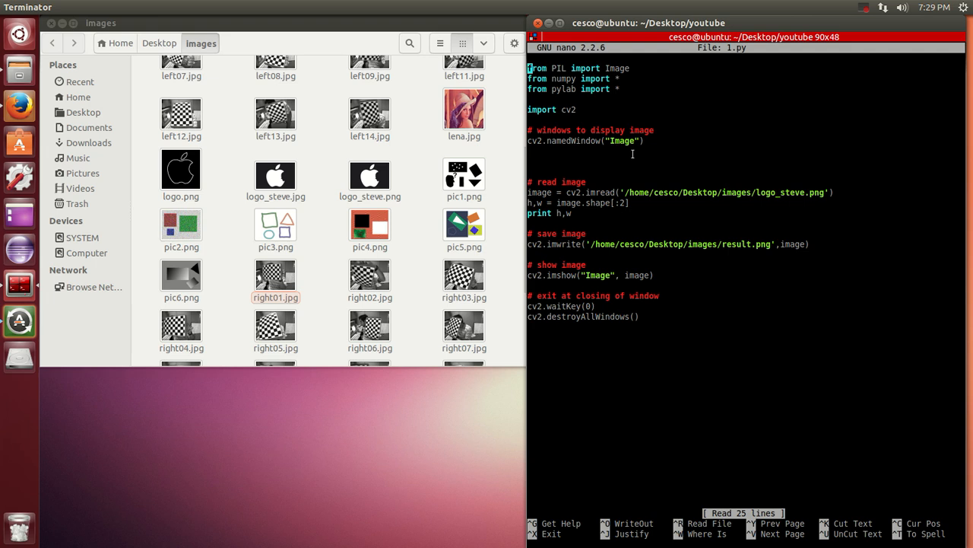
{"action": "mouse_move", "coordinate": [581, 140]}
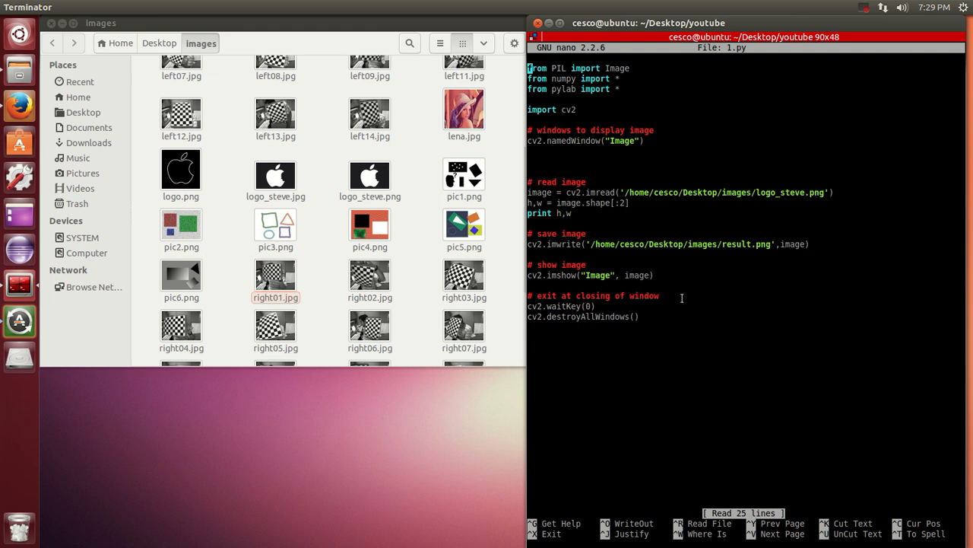
{"action": "mouse_move", "coordinate": [564, 237]}
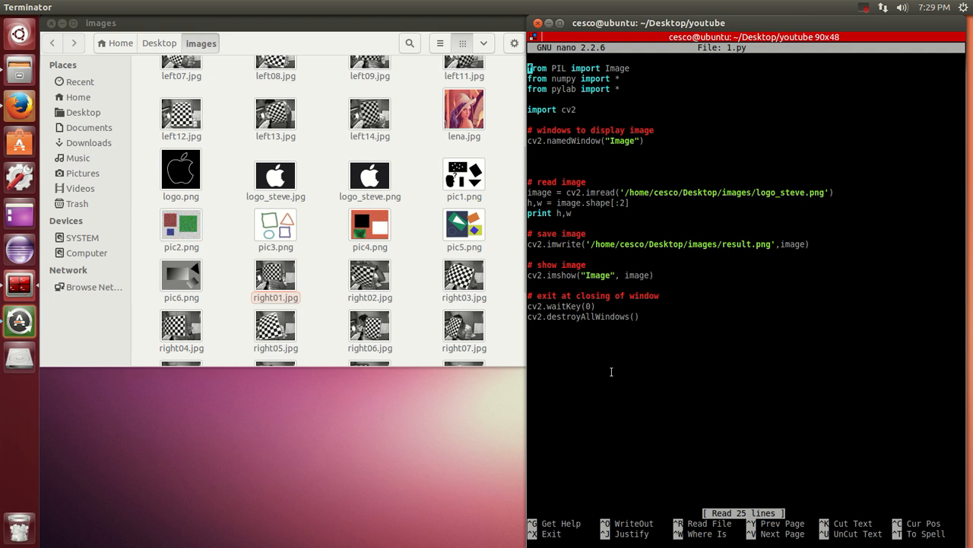
{"action": "mouse_move", "coordinate": [632, 283]}
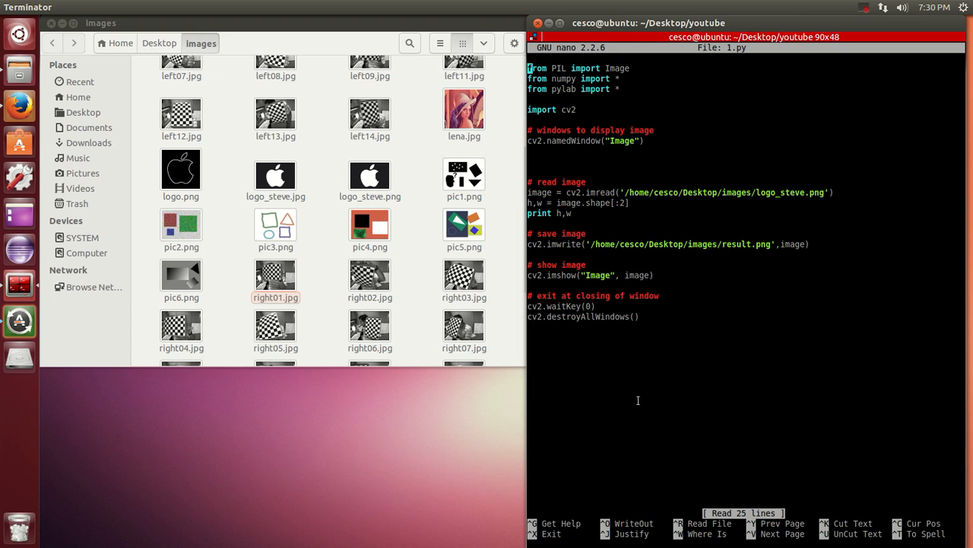
Exit nano, run python 1.py printing 344 512, then close the displayed Apple logo window.
{"action": "key", "text": "ctrl+x"}
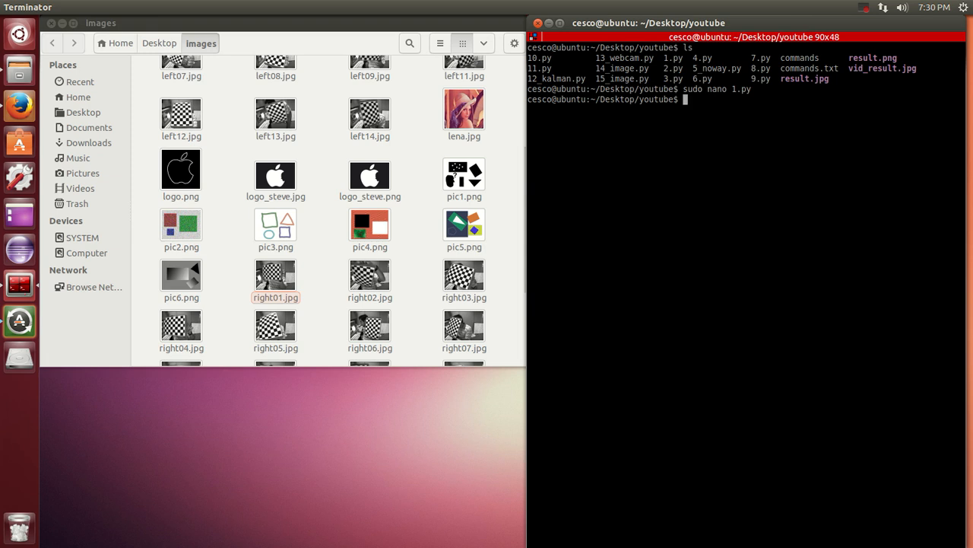
{"action": "type", "text": "python 1."}
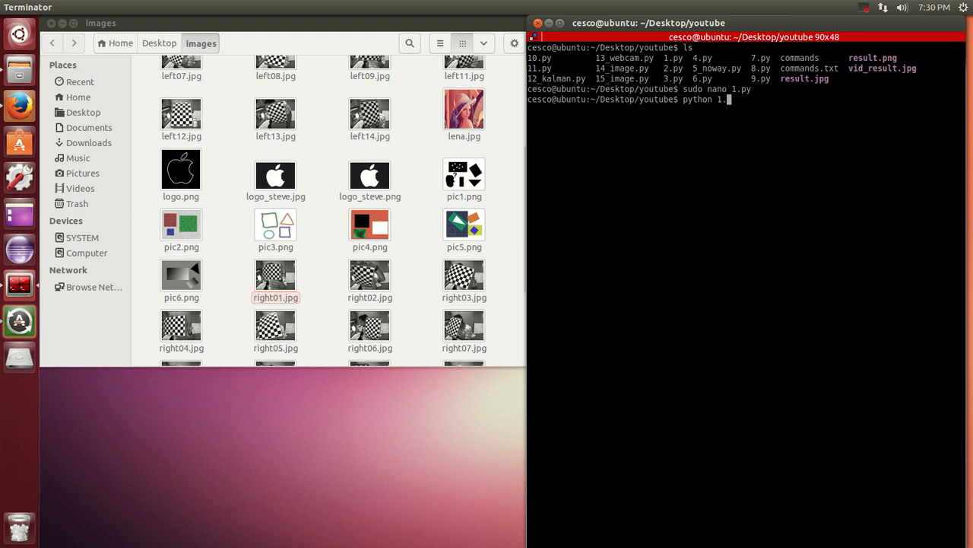
{"action": "type", "text": "py"}
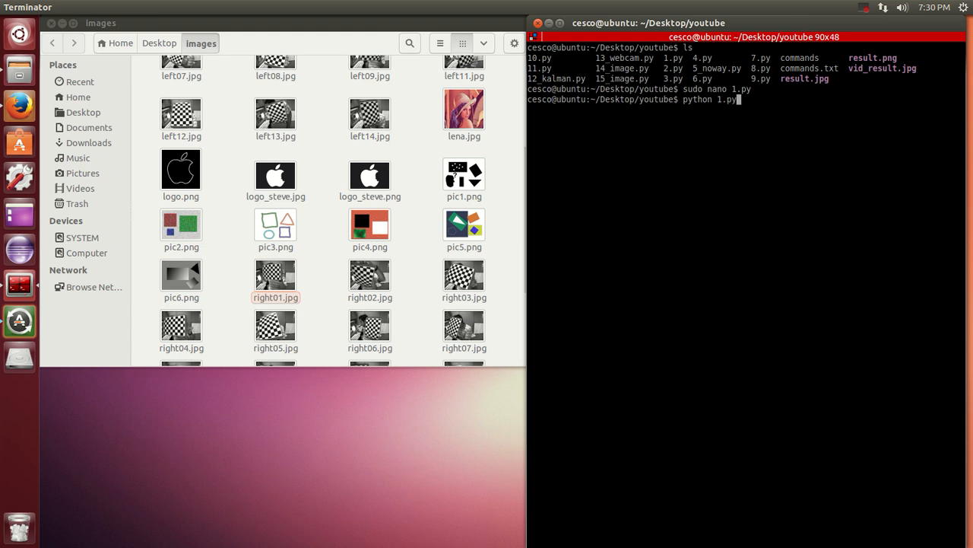
{"action": "key", "text": "Return"}
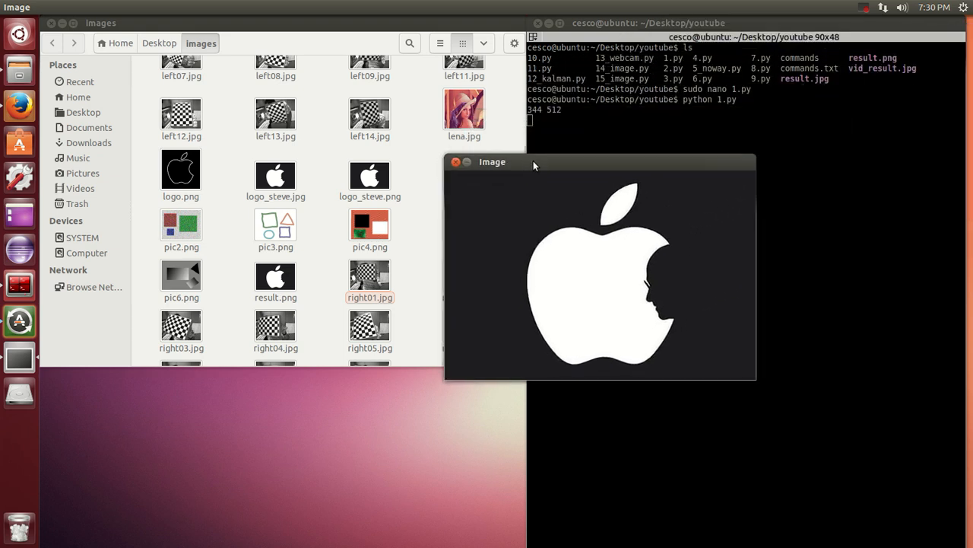
{"action": "mouse_move", "coordinate": [428, 212]}
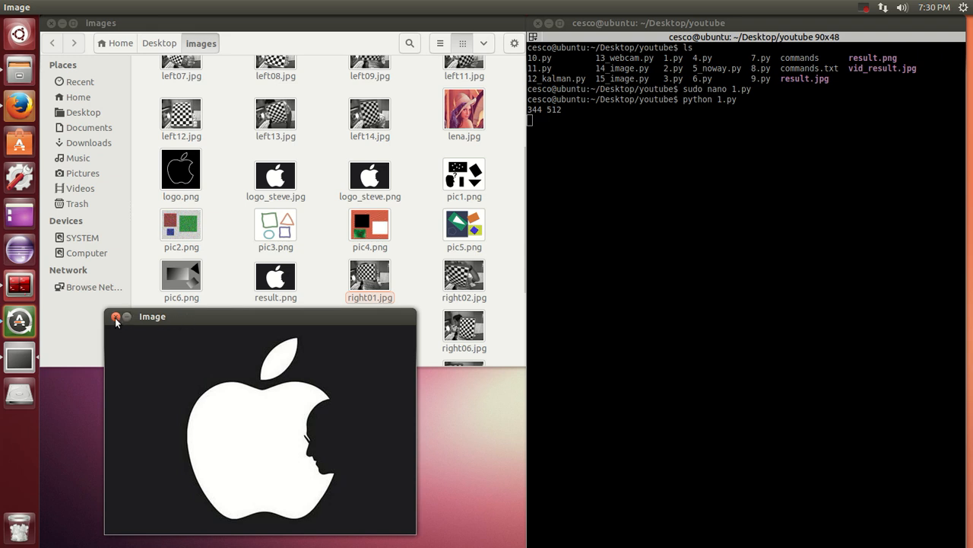
{"action": "left_click", "coordinate": [115, 316]}
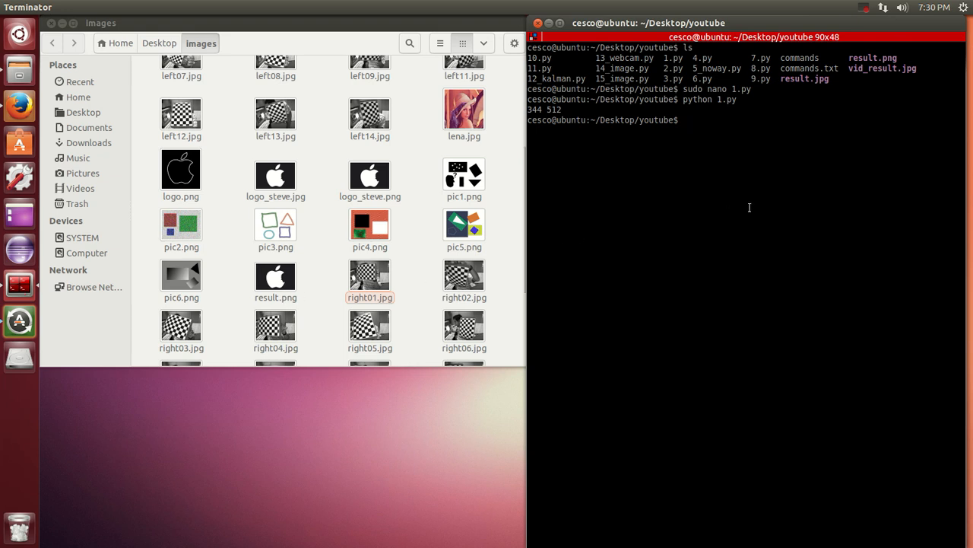
Go up to Desktop, list it, enter the images folder and list its files.
{"action": "type", "text": "cd .."}
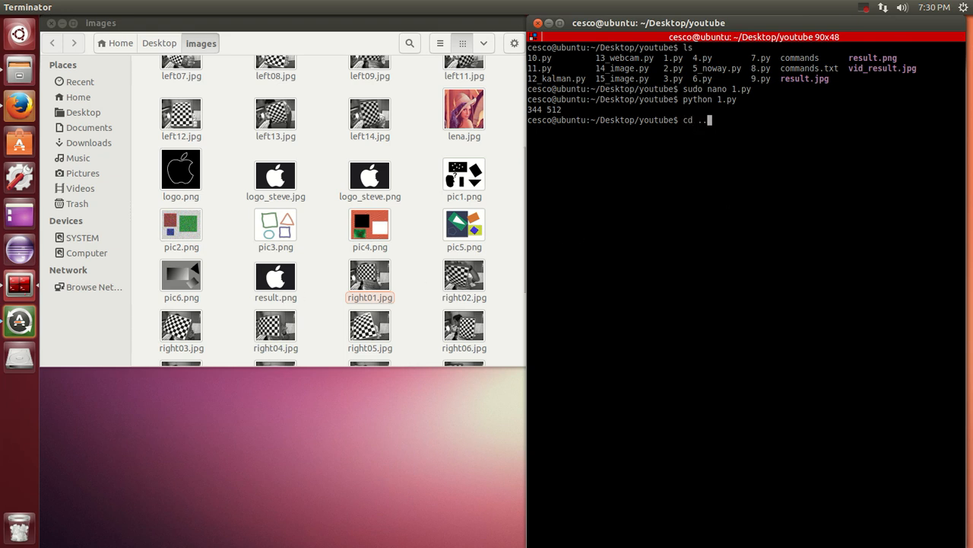
{"action": "key", "text": "Return"}
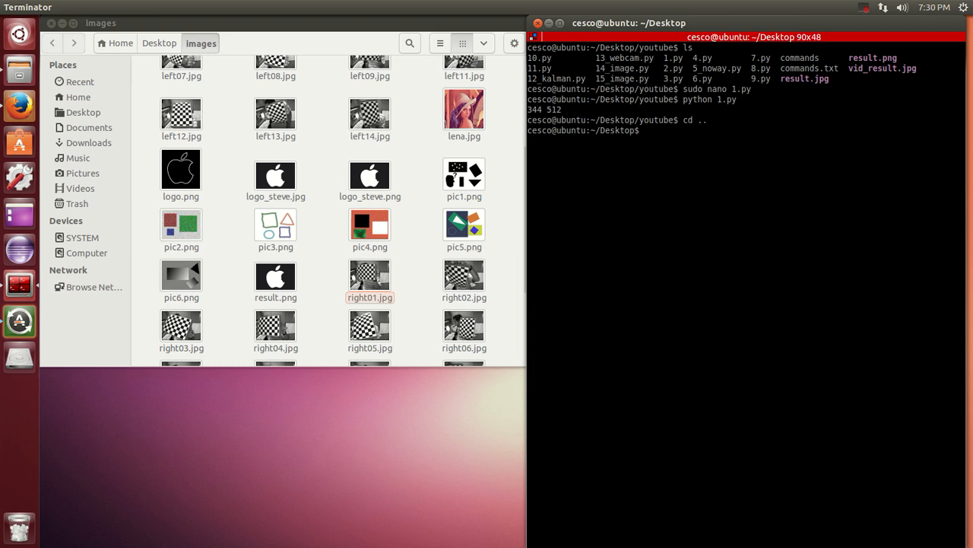
{"action": "type", "text": "ls"}
{"action": "type", "text": "cd images"}
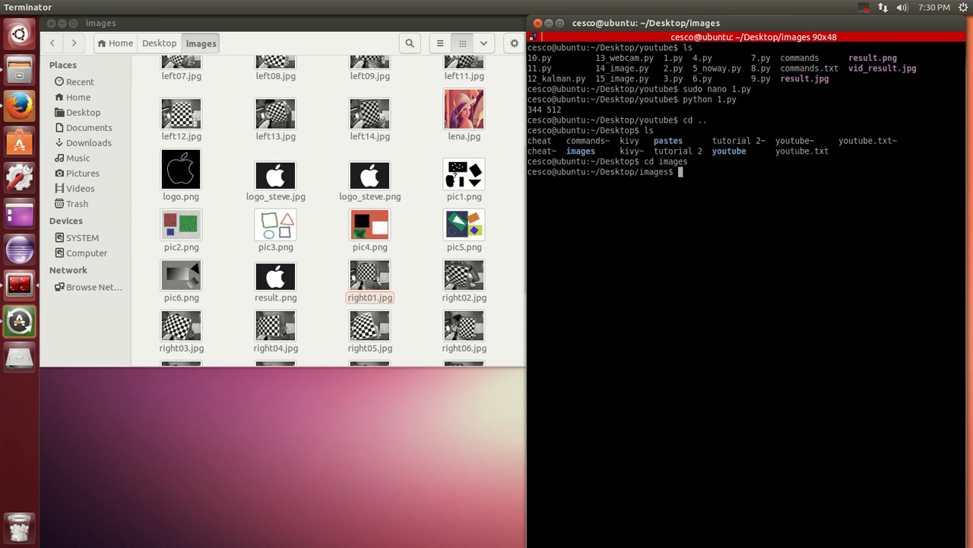
{"action": "type", "text": "ls"}
{"action": "type", "text": "firefox"}
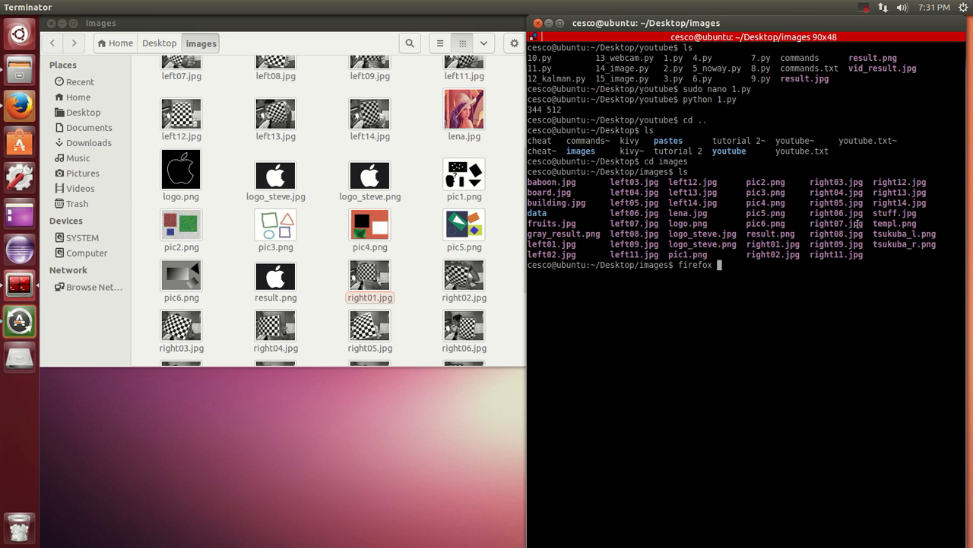
{"action": "mouse_move", "coordinate": [652, 332]}
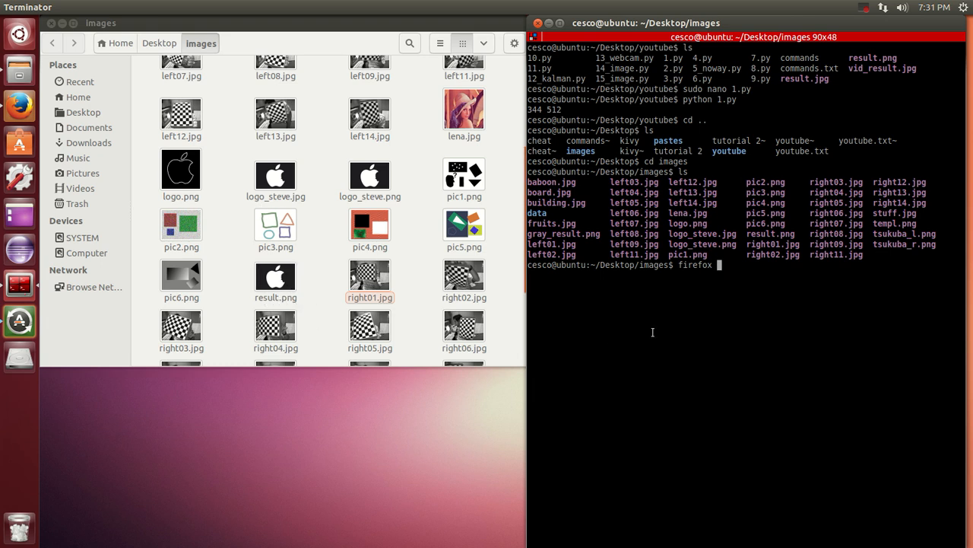
Launch result.png in Firefox from the terminal.
{"action": "type", "text": "res"}
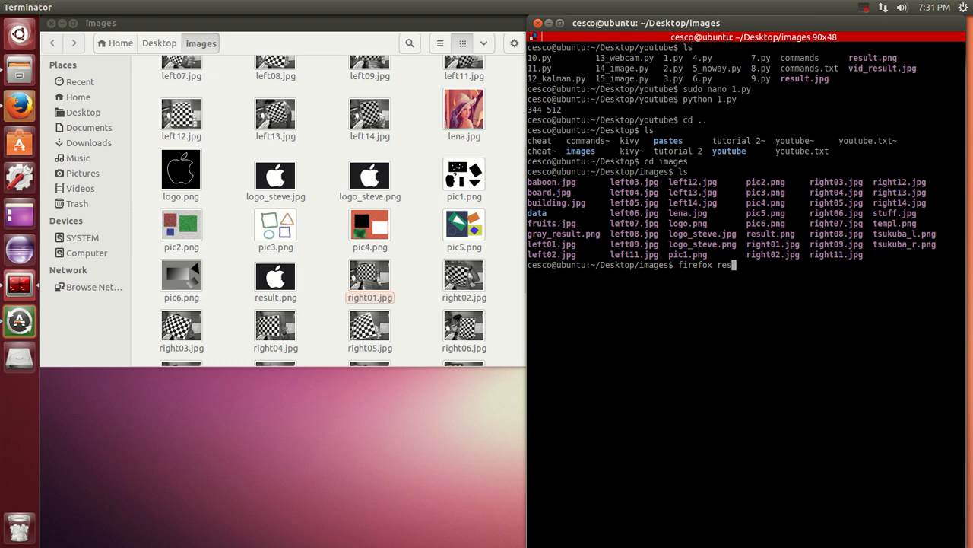
{"action": "type", "text": "ult.png"}
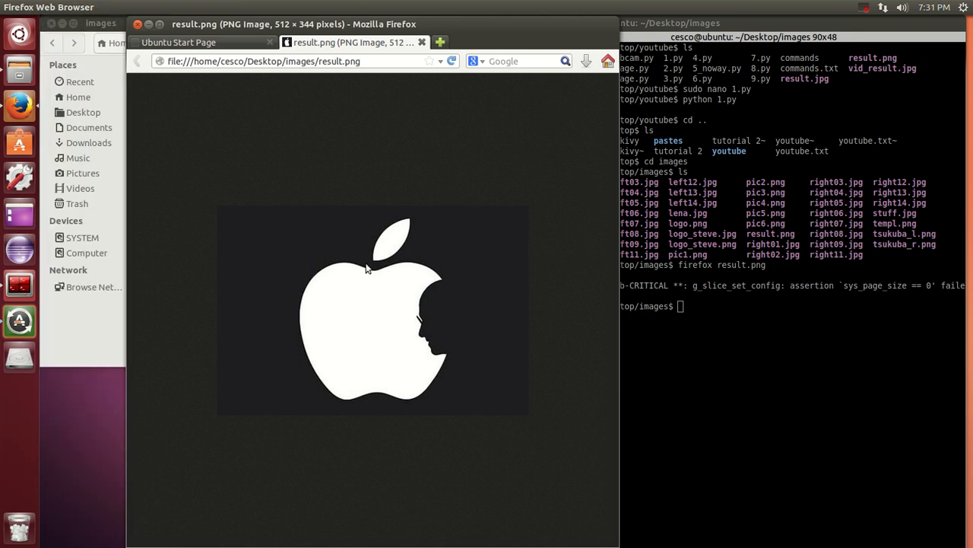
{"action": "mouse_move", "coordinate": [394, 453]}
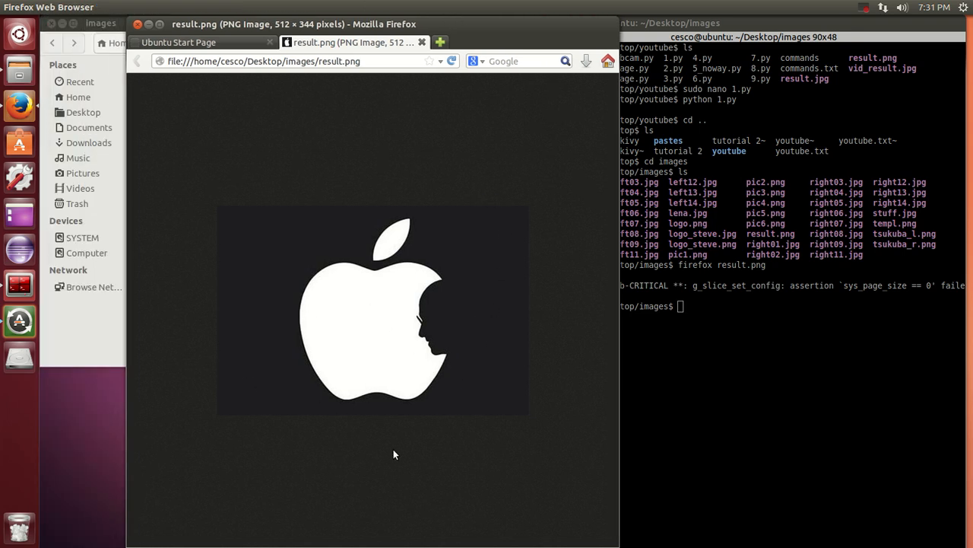
{"action": "mouse_move", "coordinate": [362, 450]}
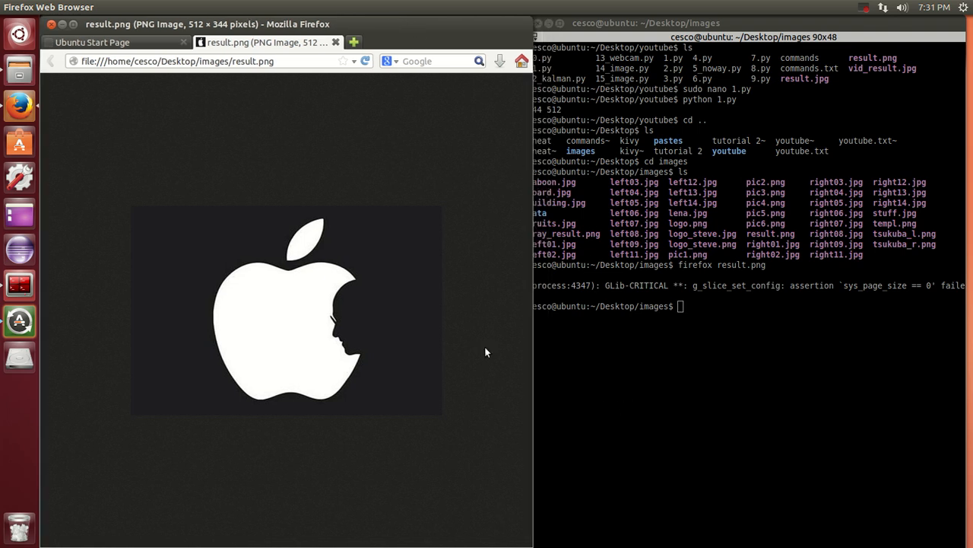
{"action": "mouse_move", "coordinate": [482, 404]}
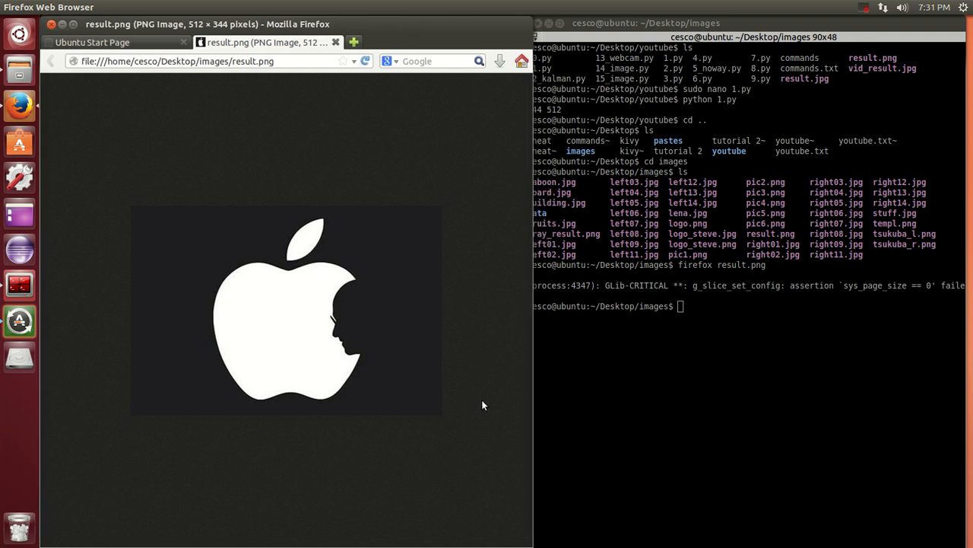
{"action": "mouse_move", "coordinate": [508, 363]}
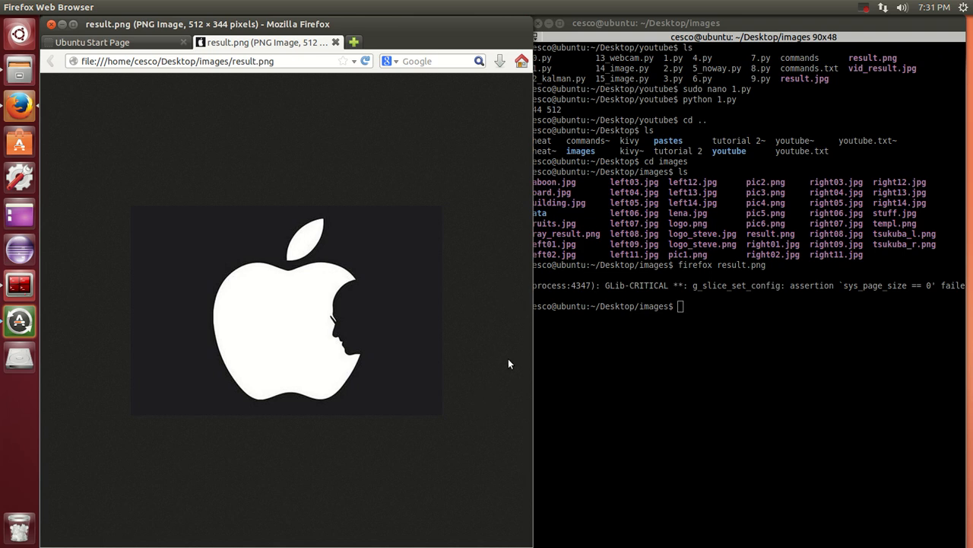
{"action": "mouse_move", "coordinate": [397, 52]}
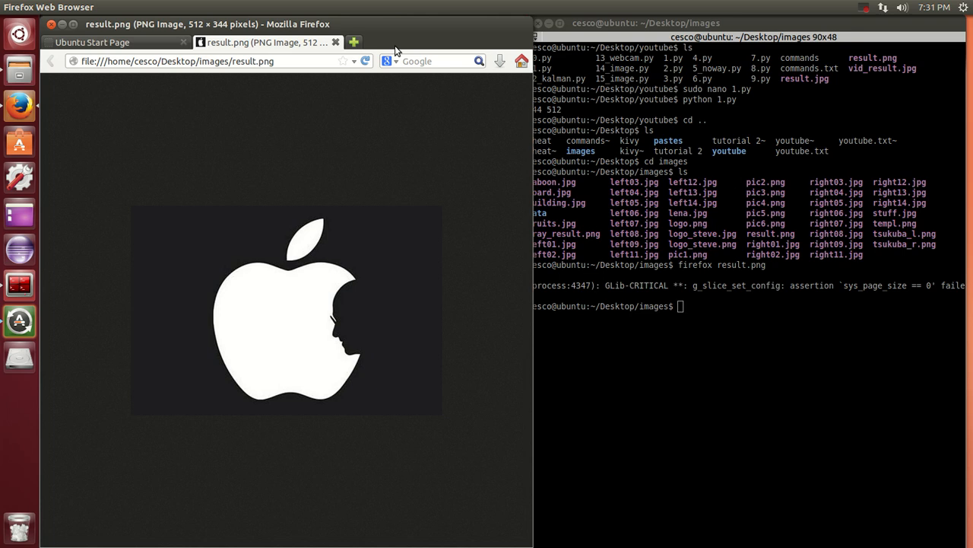
{"action": "mouse_move", "coordinate": [889, 22]}
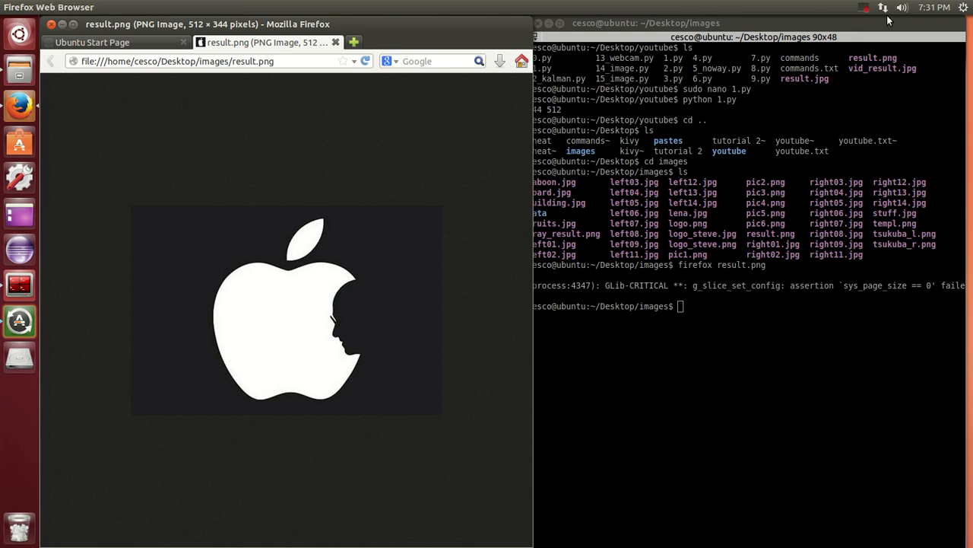